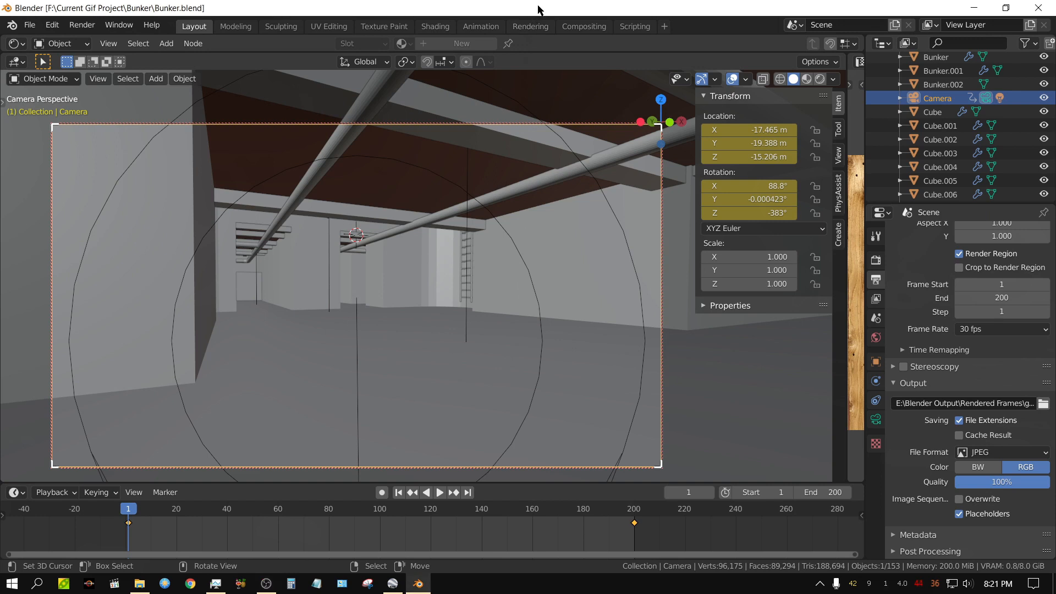
mouse_move(588, 230)
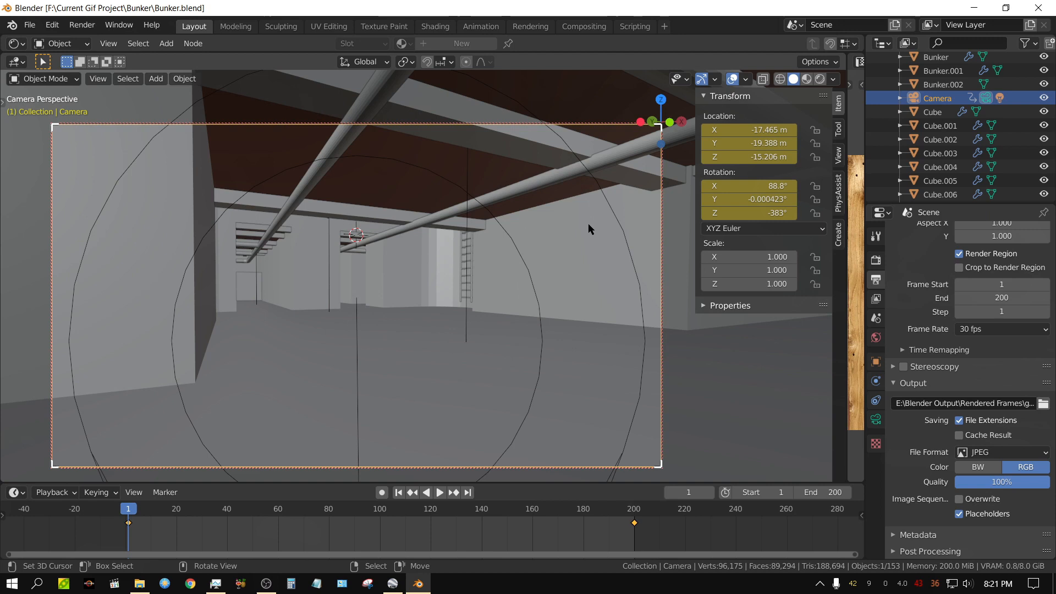
mouse_move(595, 258)
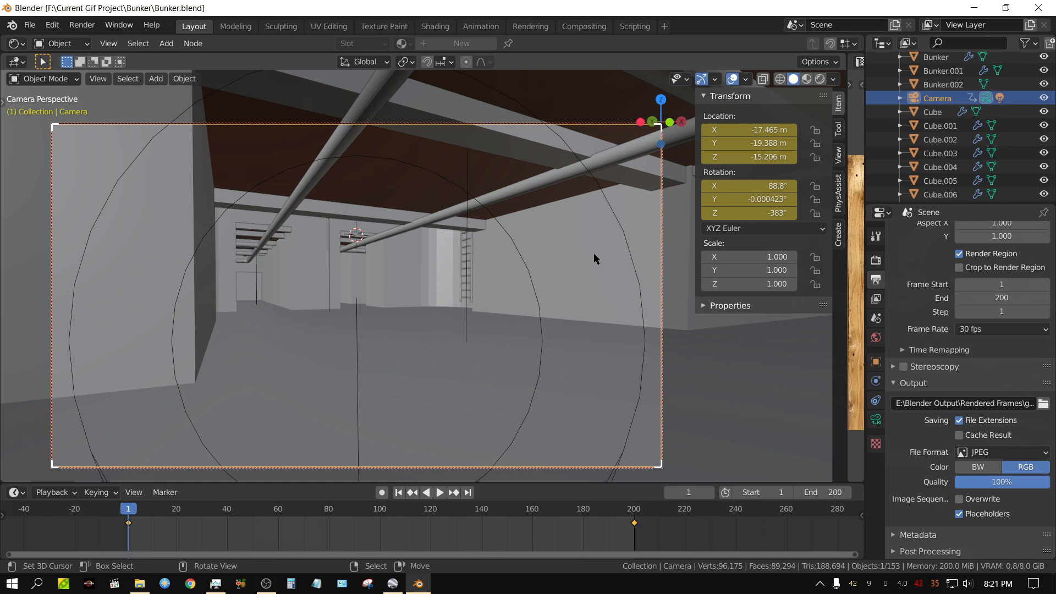
mouse_move(646, 512)
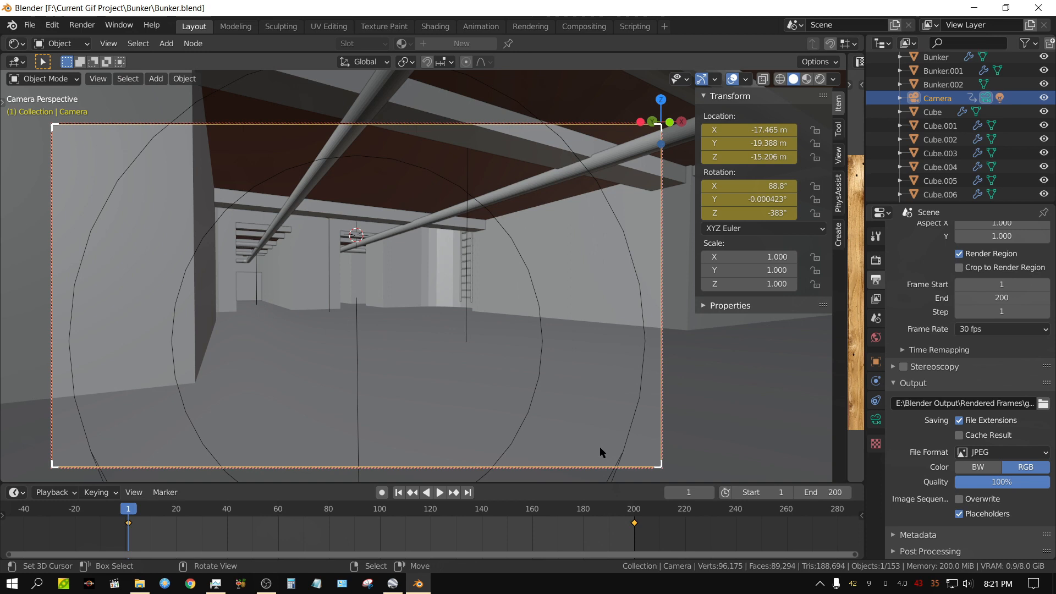
mouse_move(593, 447)
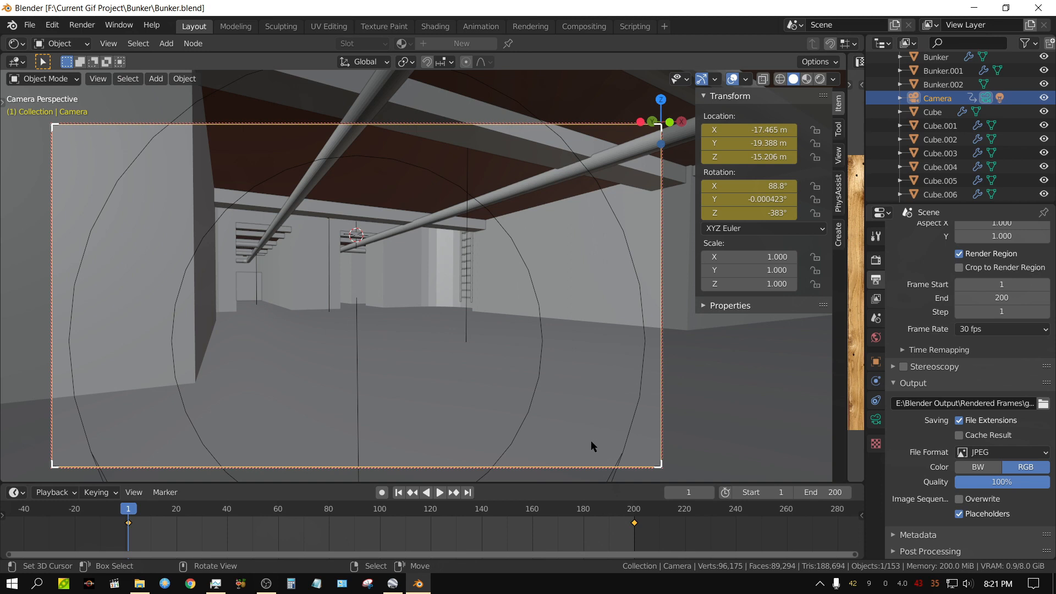
mouse_move(583, 546)
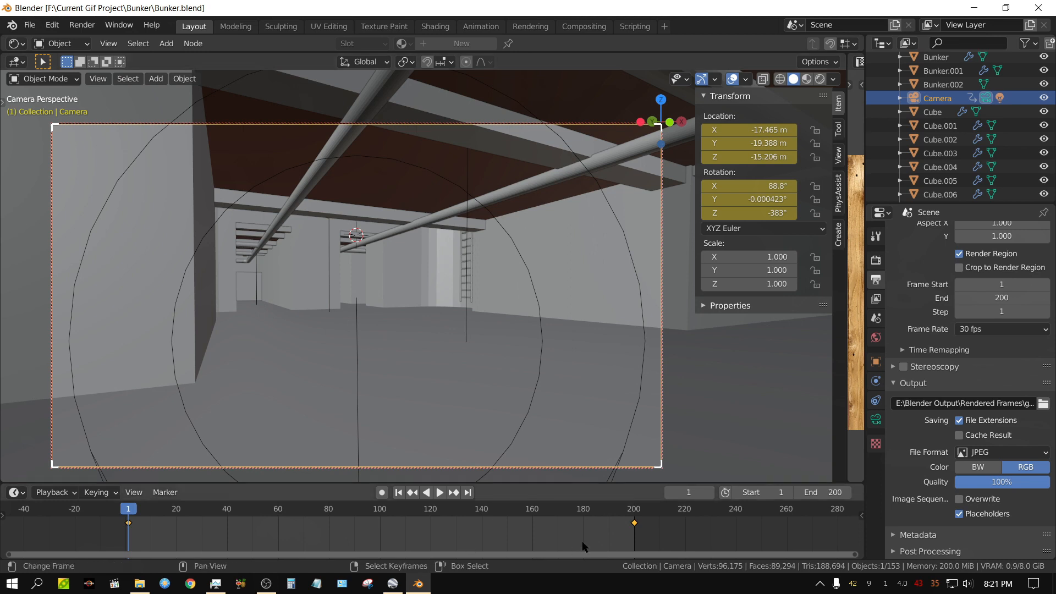
mouse_move(577, 536)
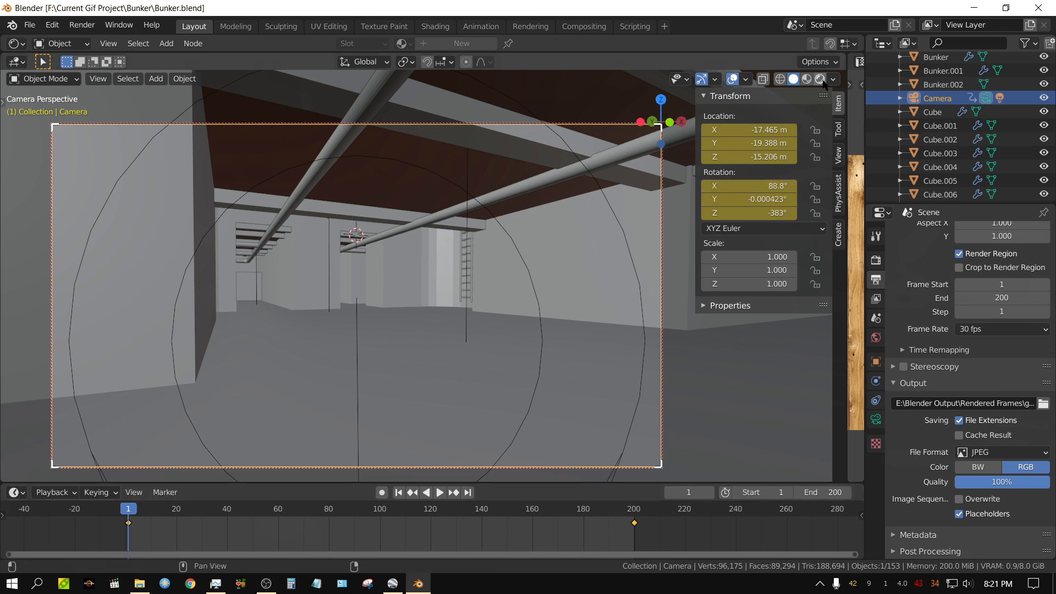
mouse_move(819, 79)
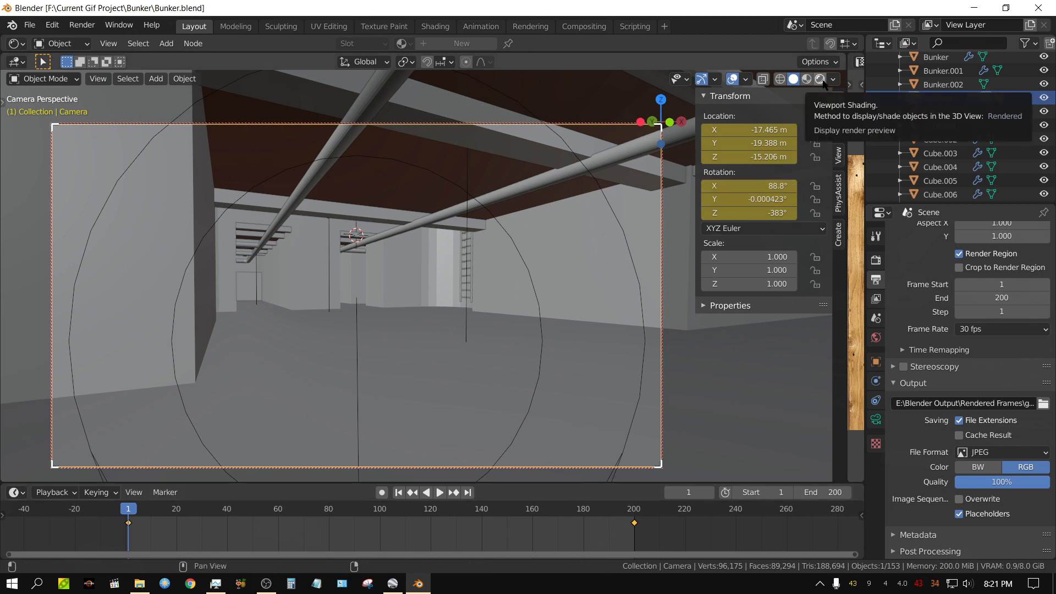
Preview the bunker fly-through in Rendered shading, then stop playback back at frame 1.
left_click(821, 79)
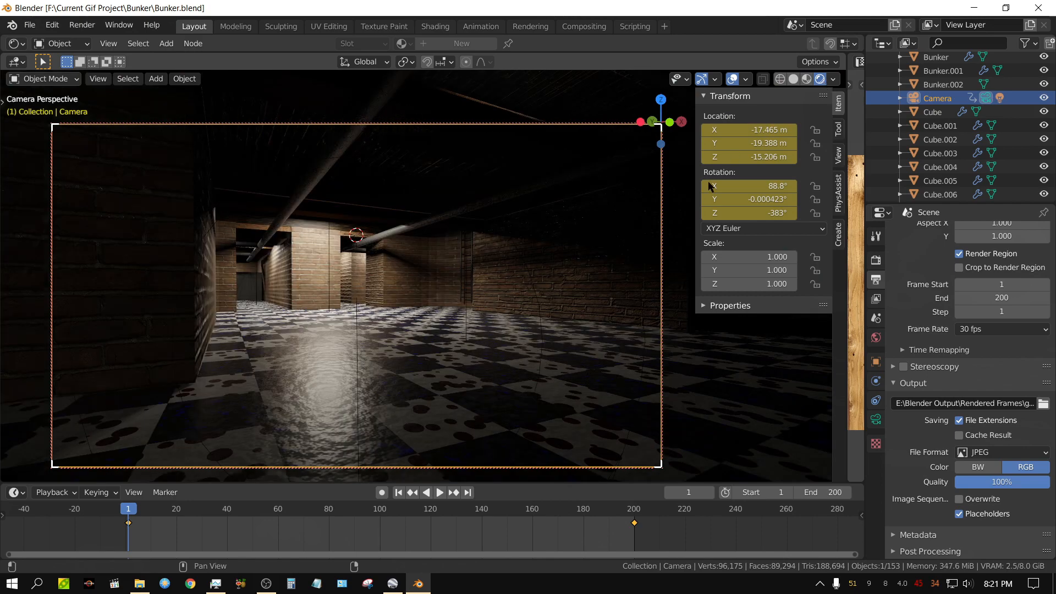
left_click(439, 492)
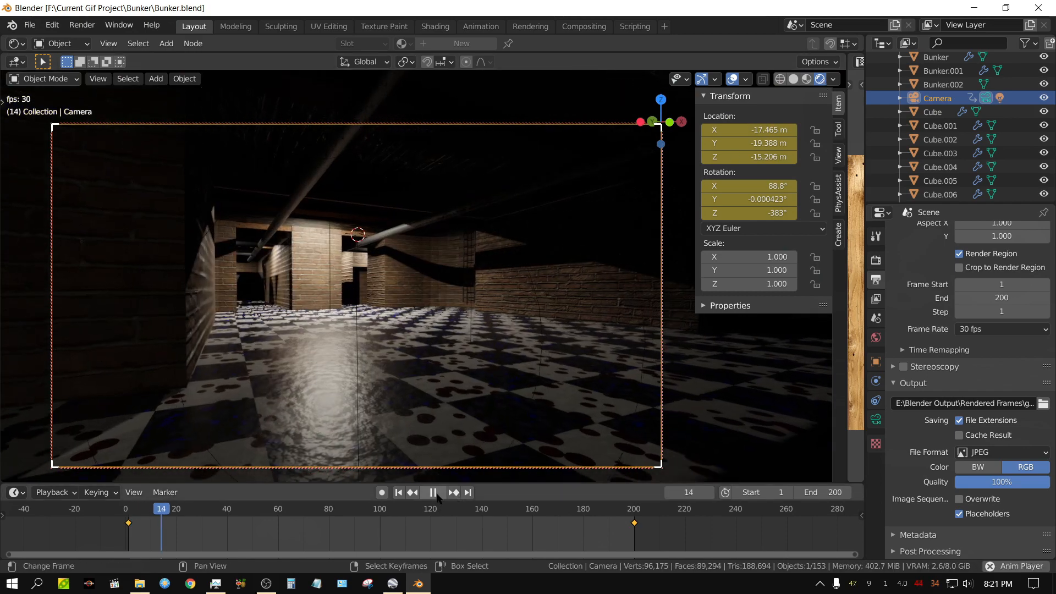
left_click(432, 493)
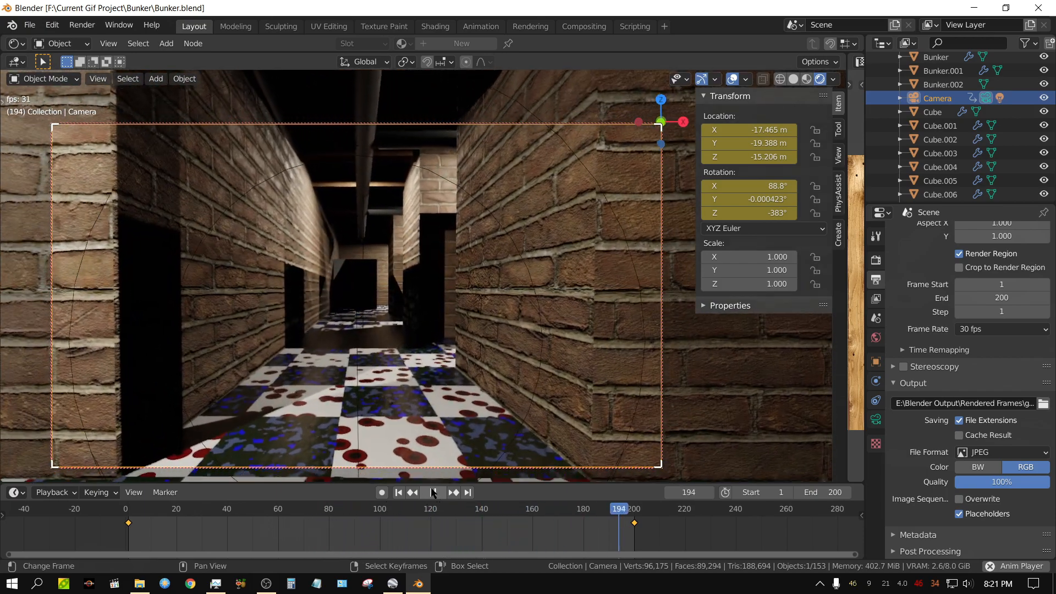
left_click(397, 492)
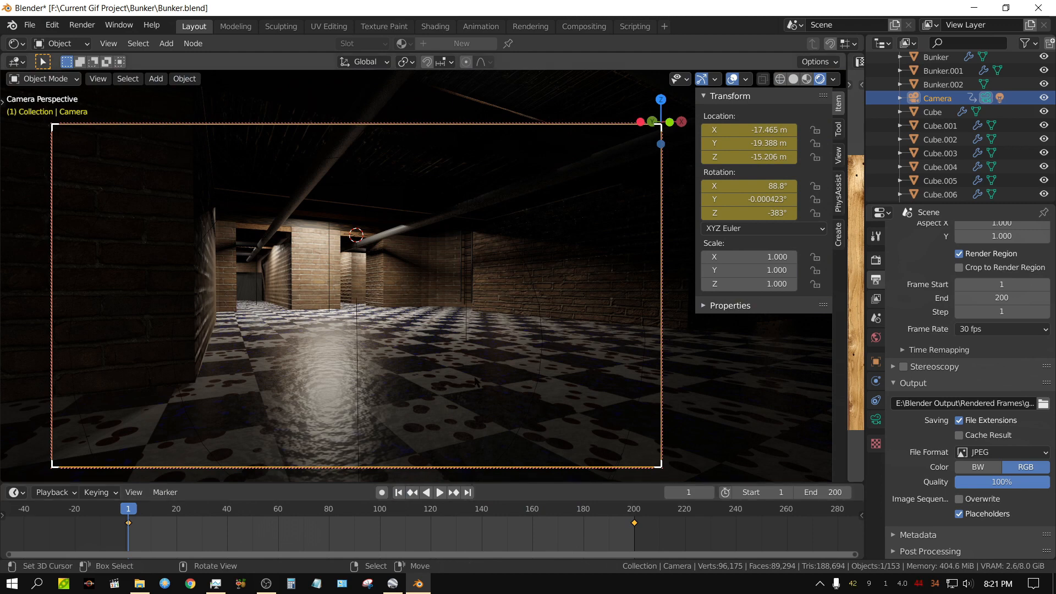
mouse_move(376, 370)
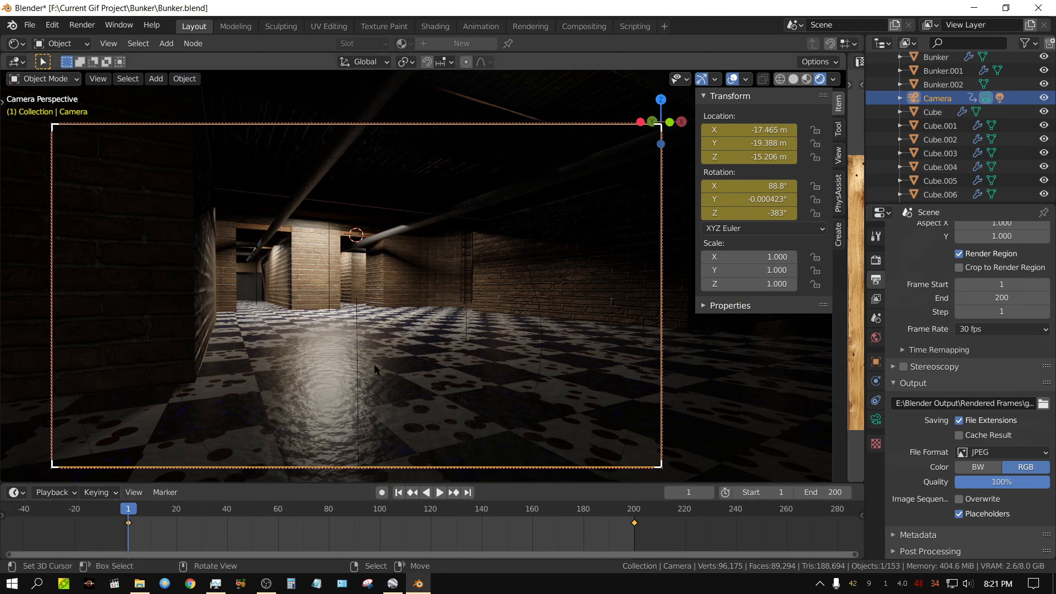
mouse_move(293, 406)
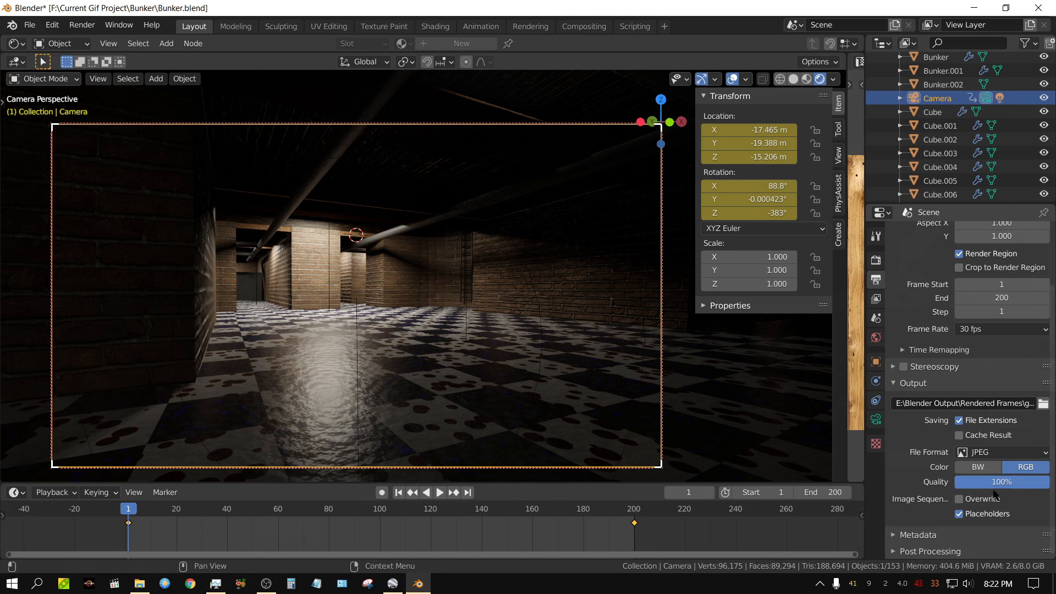
left_click(960, 499)
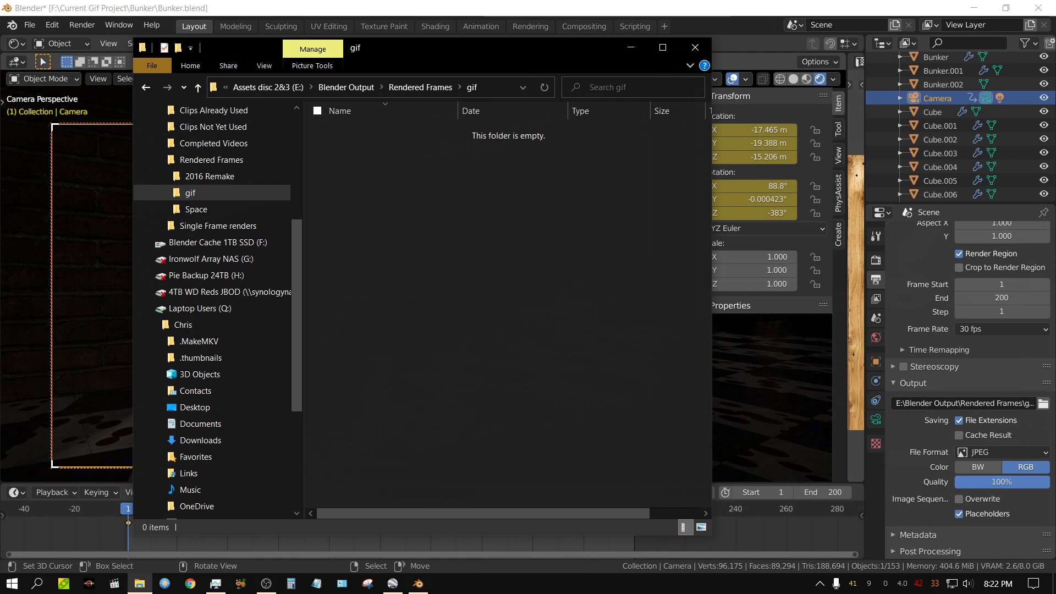
mouse_move(669, 318)
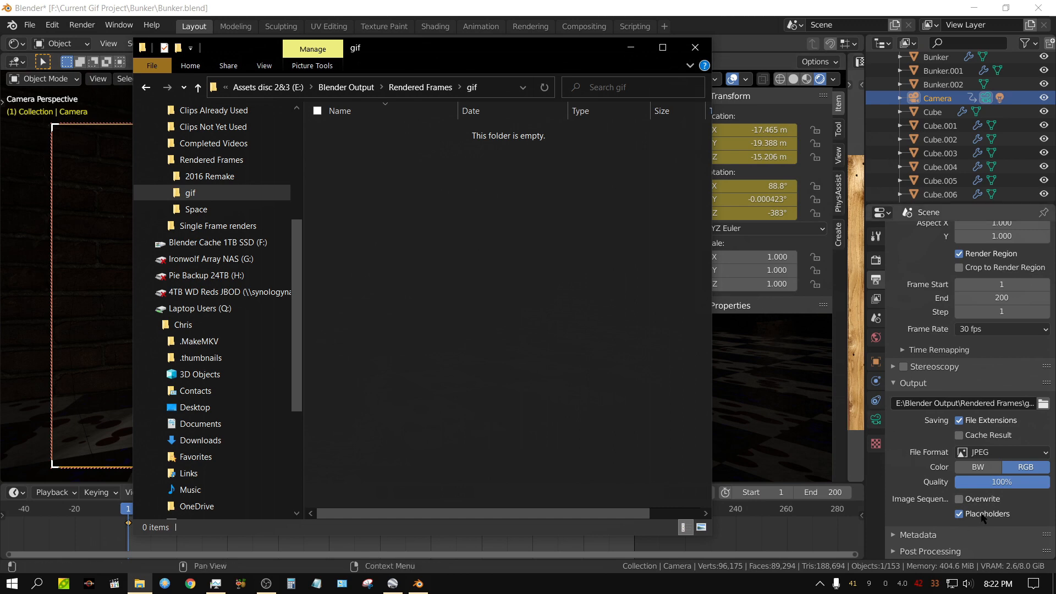
mouse_move(987, 513)
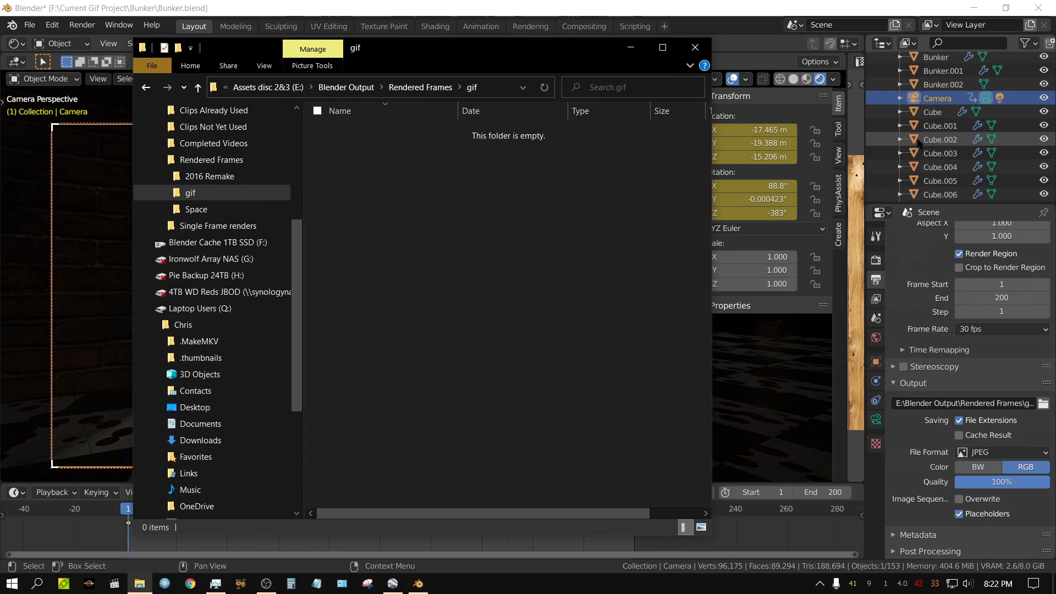
mouse_move(753, 199)
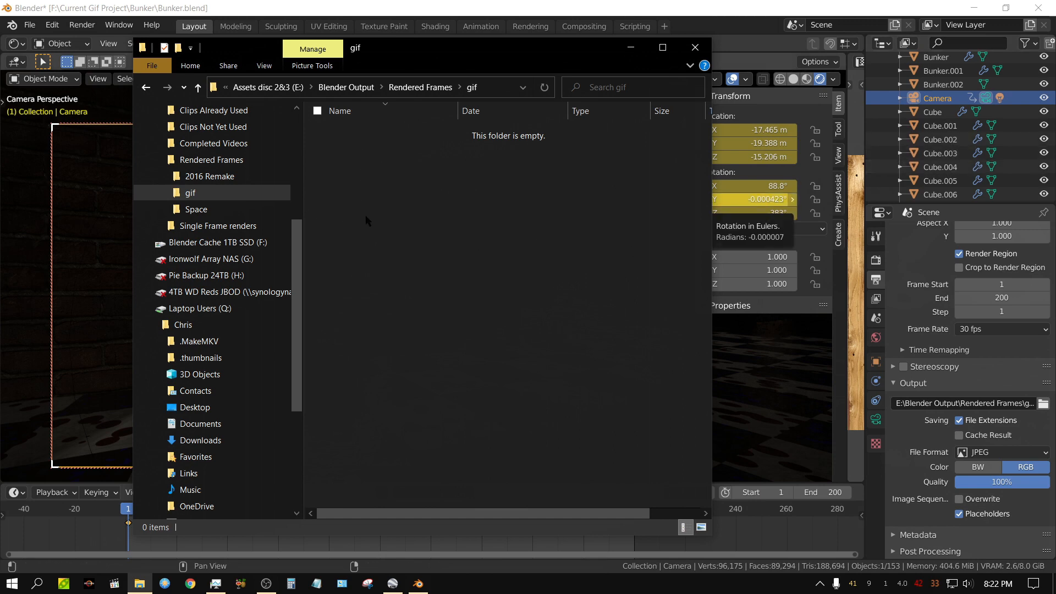
left_click(190, 193)
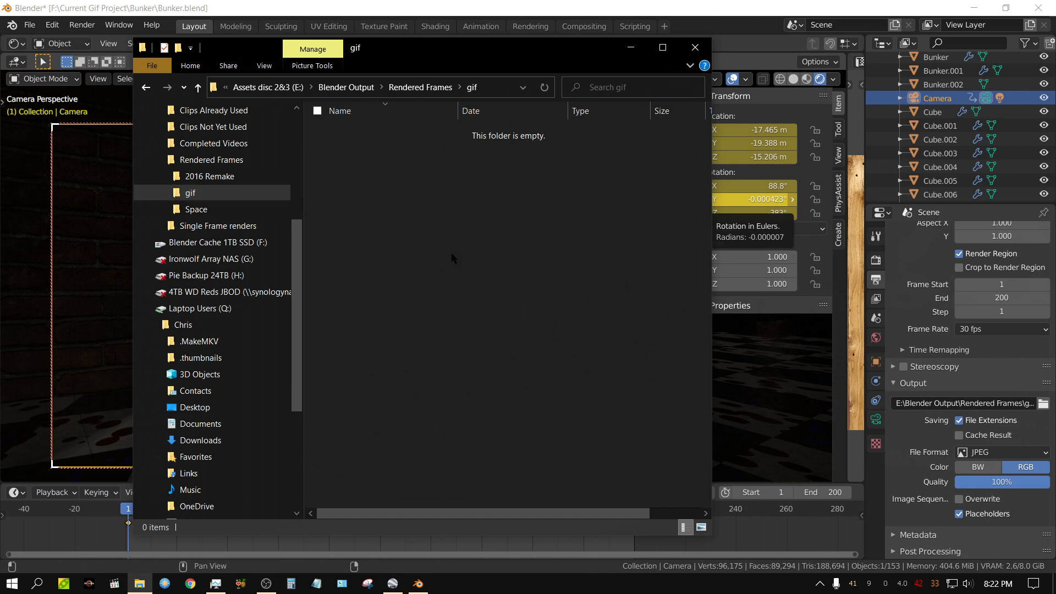
mouse_move(465, 280)
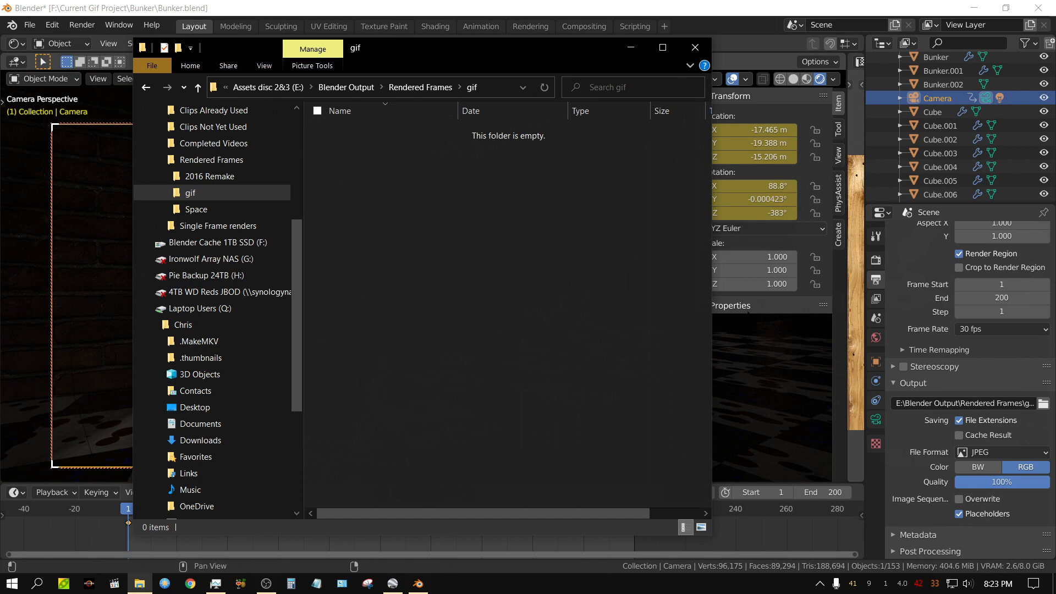
mouse_move(543, 333)
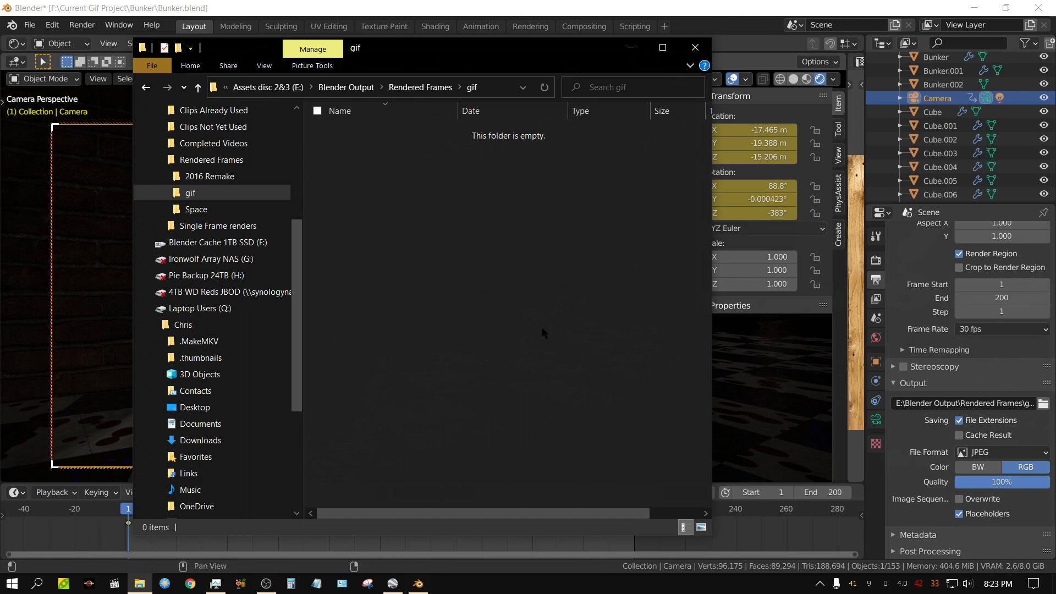
mouse_move(537, 341)
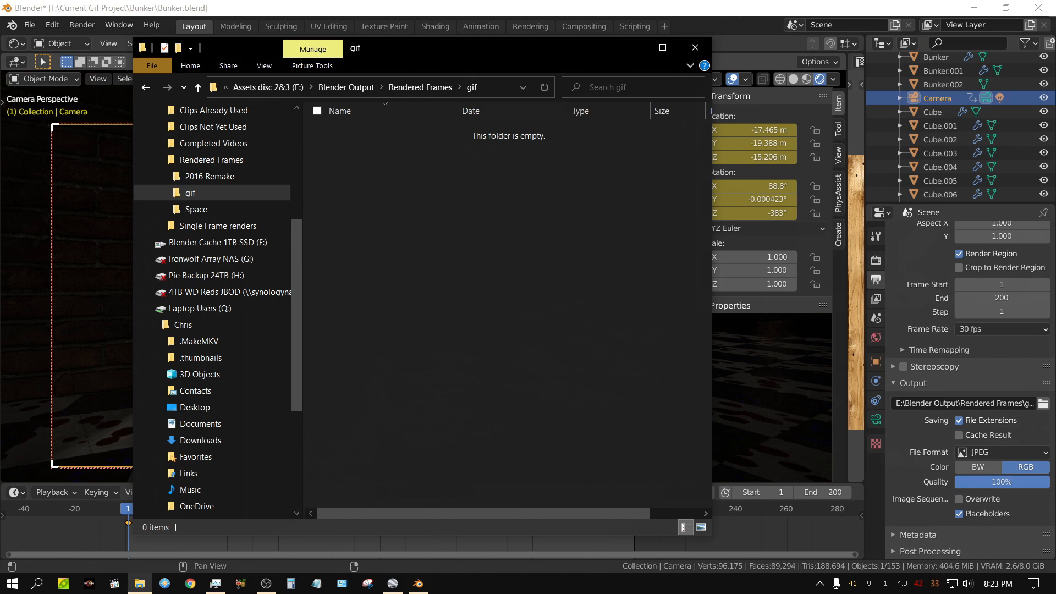
Bring the Blender bunker window forward and close the program to the desktop.
left_click(694, 48)
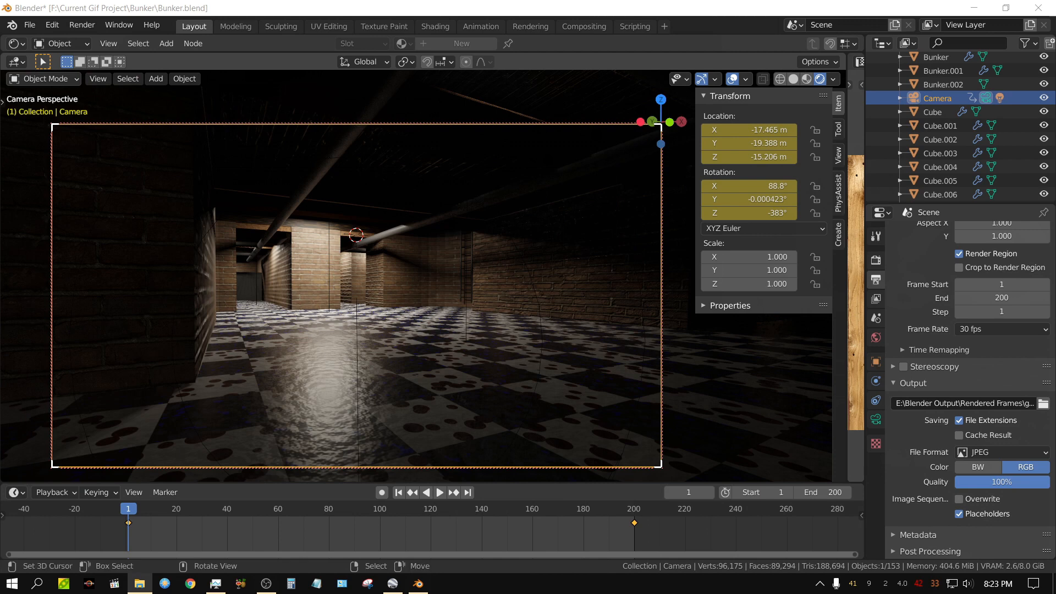
mouse_move(517, 316)
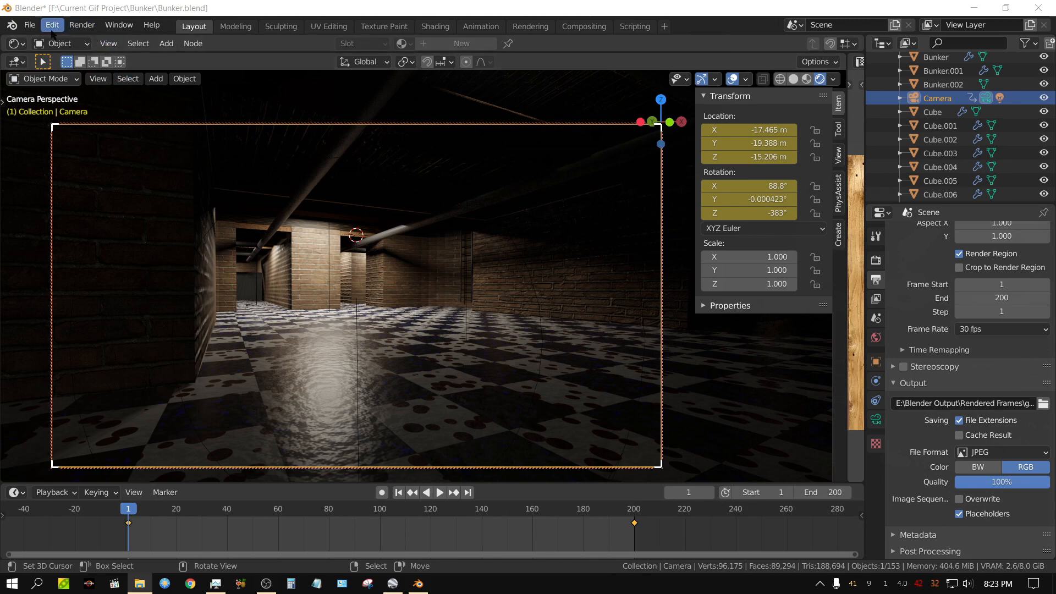
key("ctrl+s")
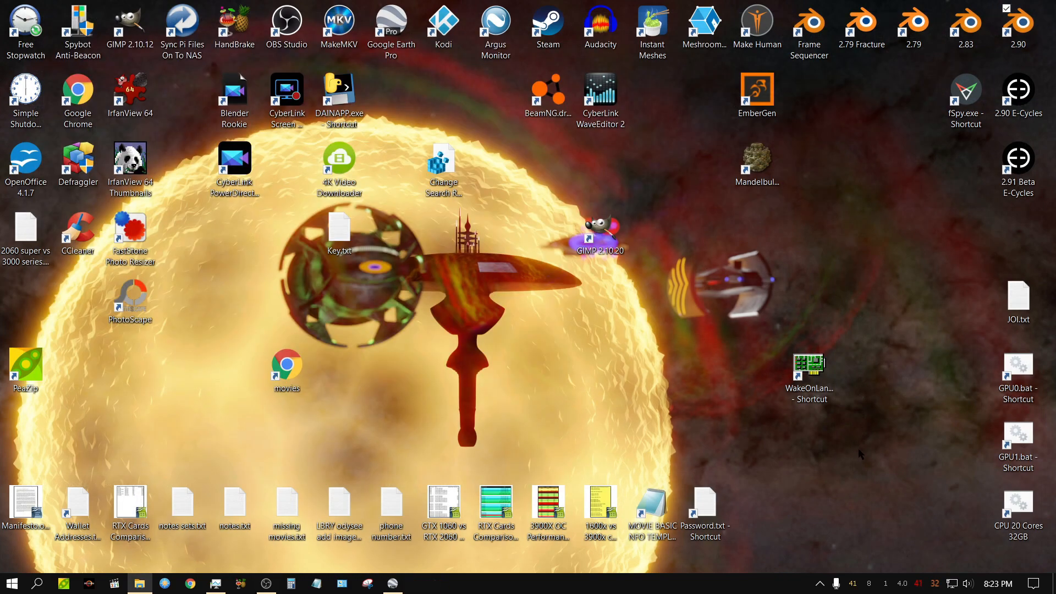
mouse_move(860, 430)
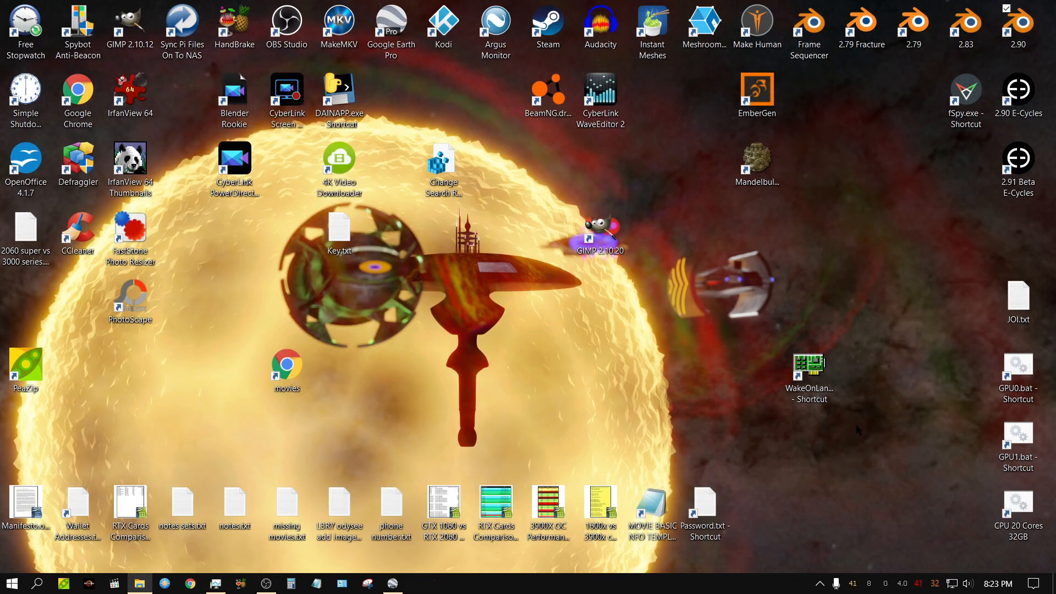
Open the Blender 2.90 shortcut's context menu to choose an RTX 2060 SUPER GPU.
left_click(1018, 27)
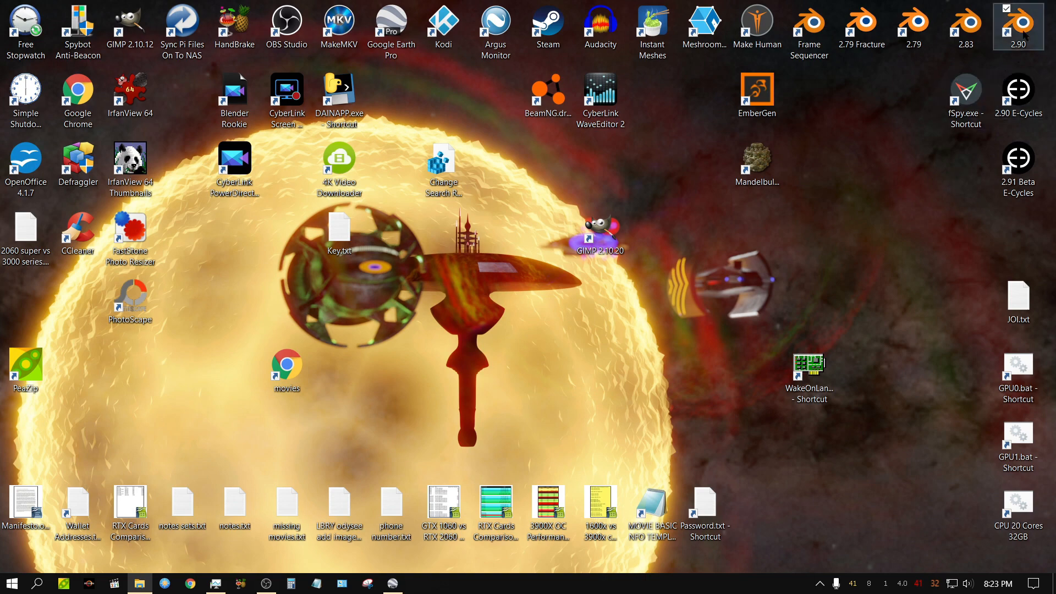
right_click(1018, 26)
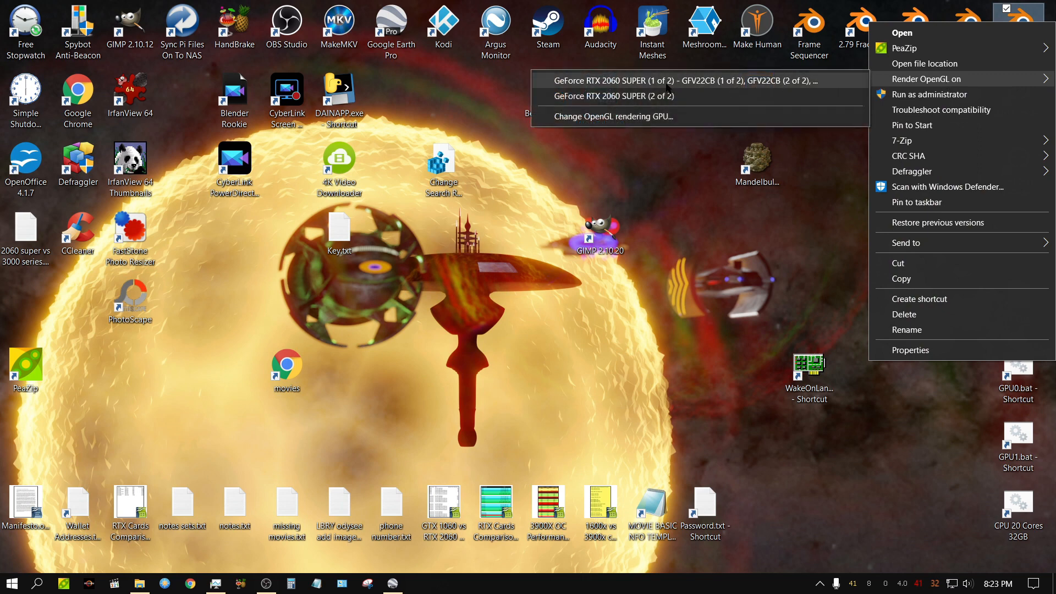
mouse_move(651, 95)
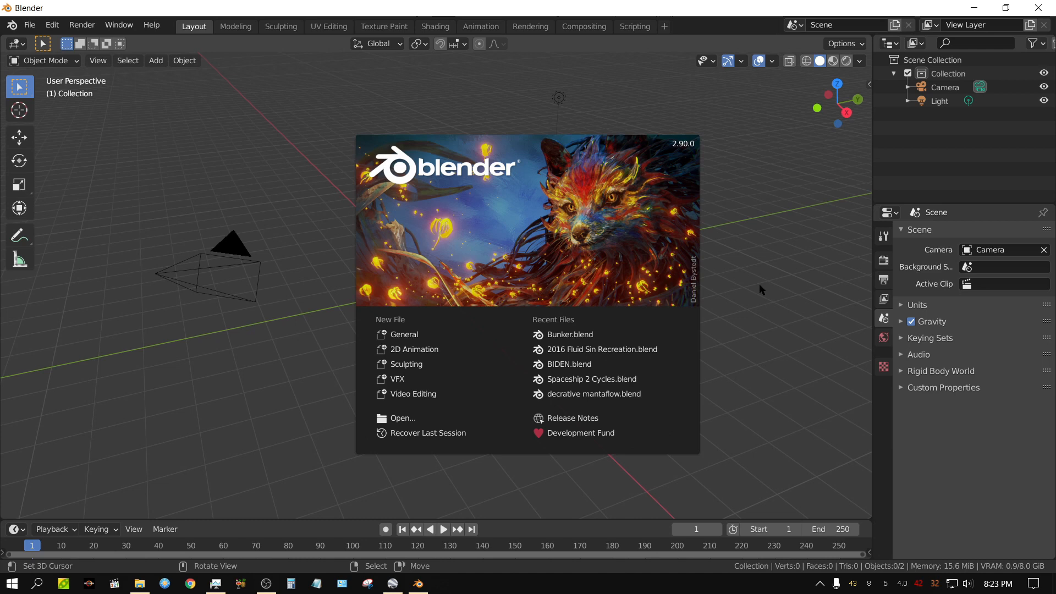
Restore the Blender window and snap it to the left half of the screen.
left_click(1003, 10)
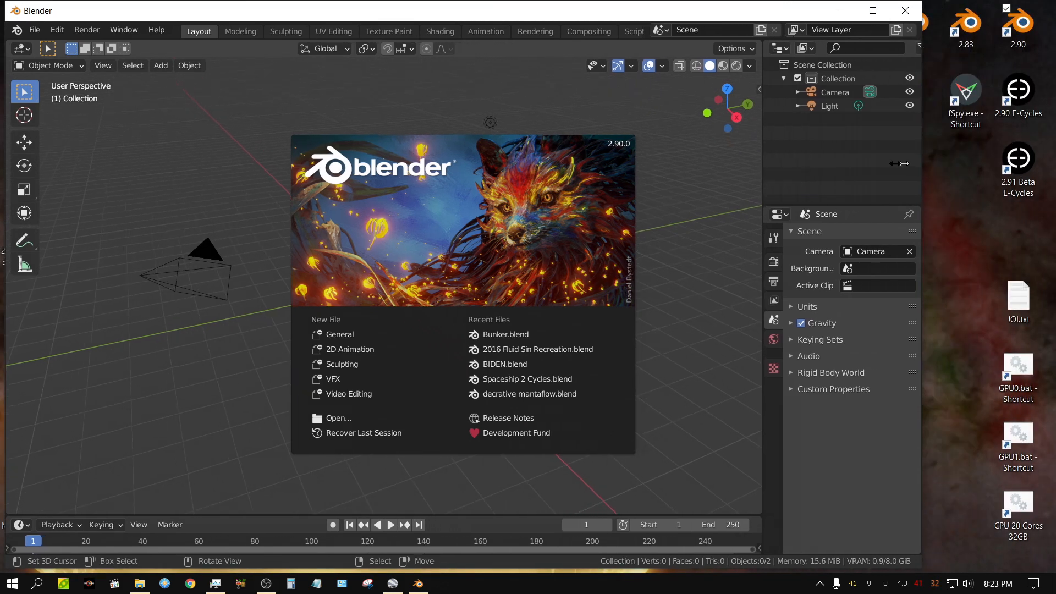
left_click(872, 10)
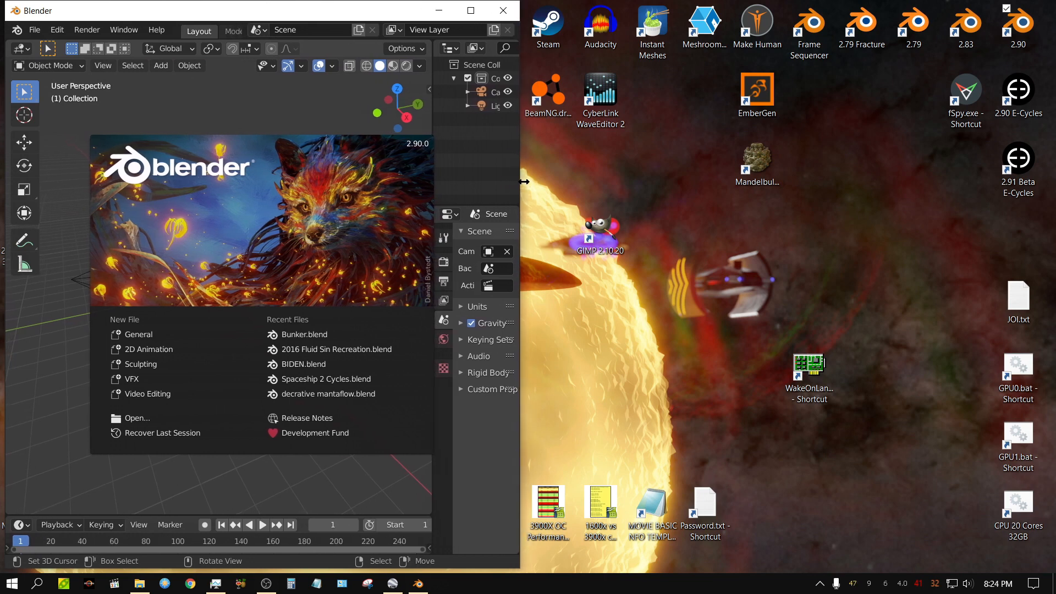
mouse_move(1020, 27)
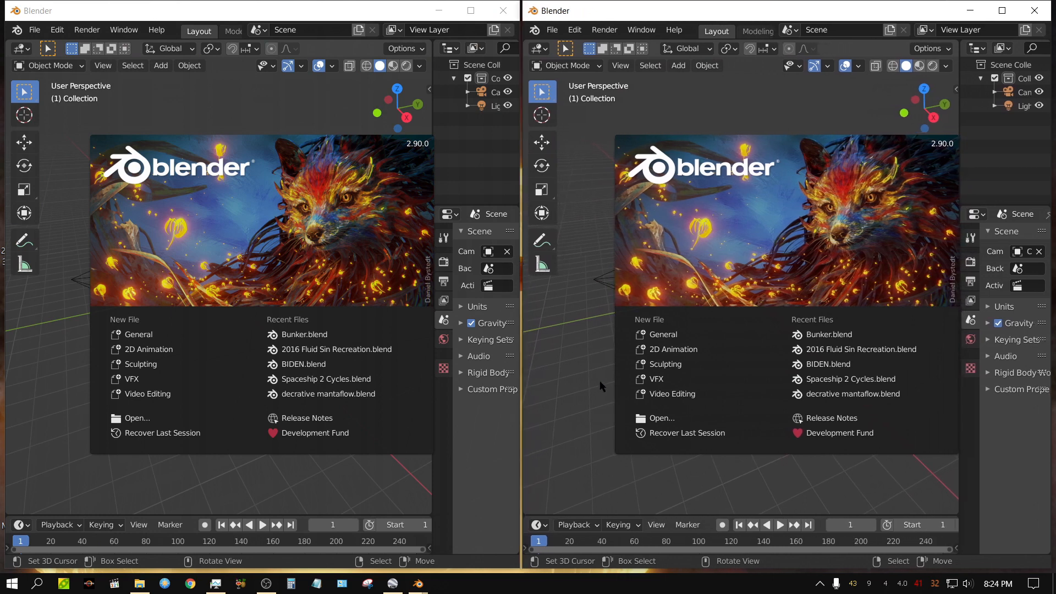
mouse_move(829, 335)
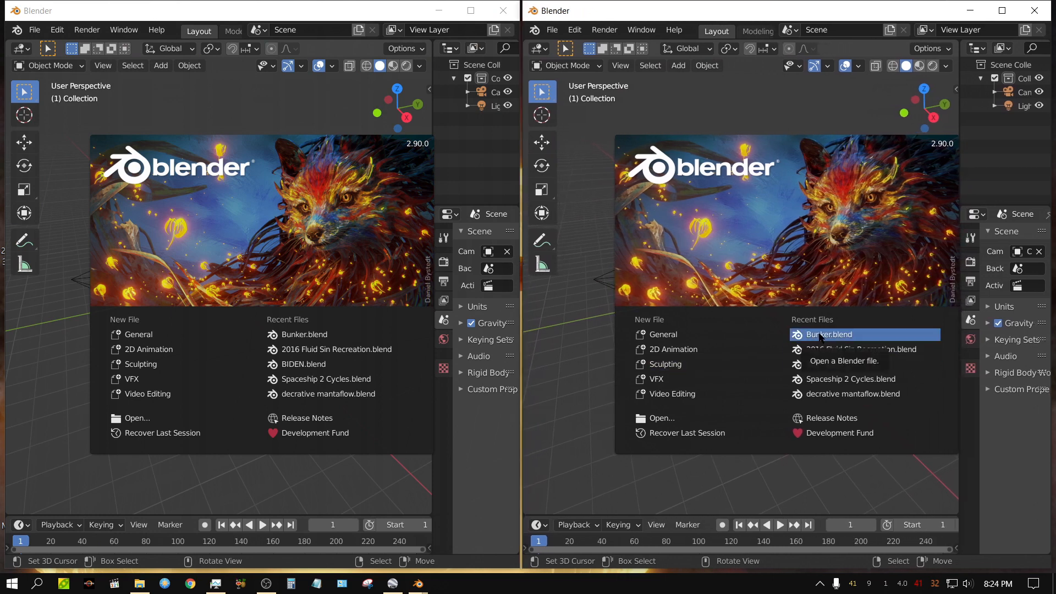
Open Bunker.blend from Recent Files in both instances and set the left viewport to Solid.
left_click(828, 334)
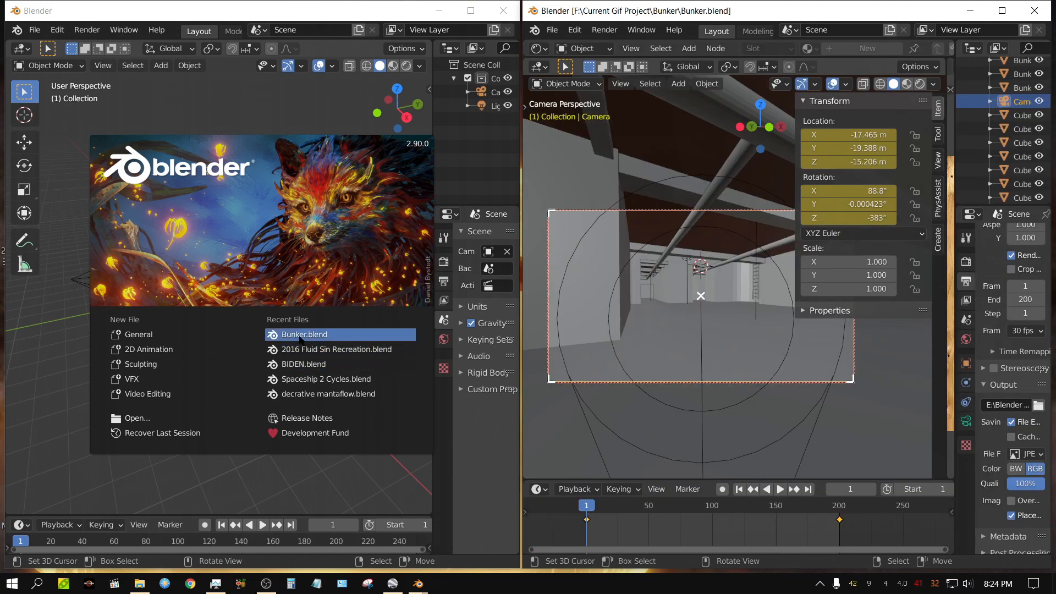
left_click(304, 334)
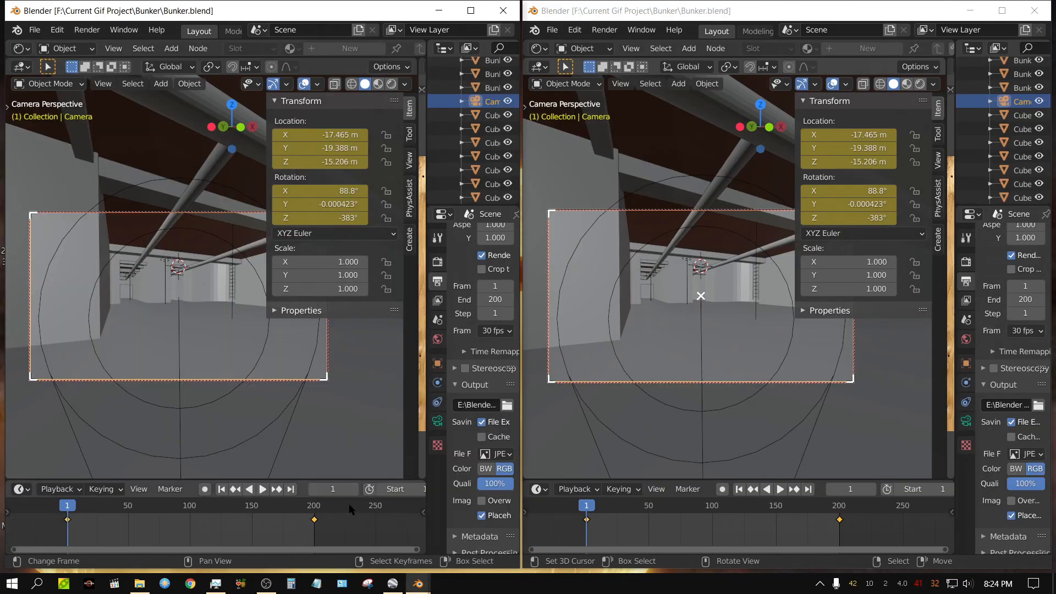
mouse_move(367, 366)
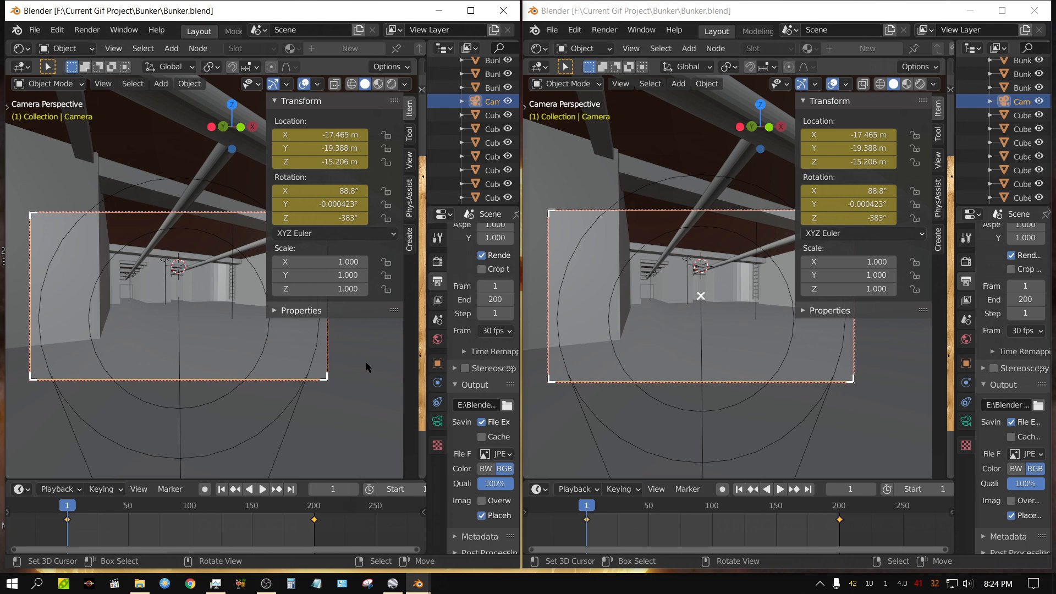
mouse_move(381, 337)
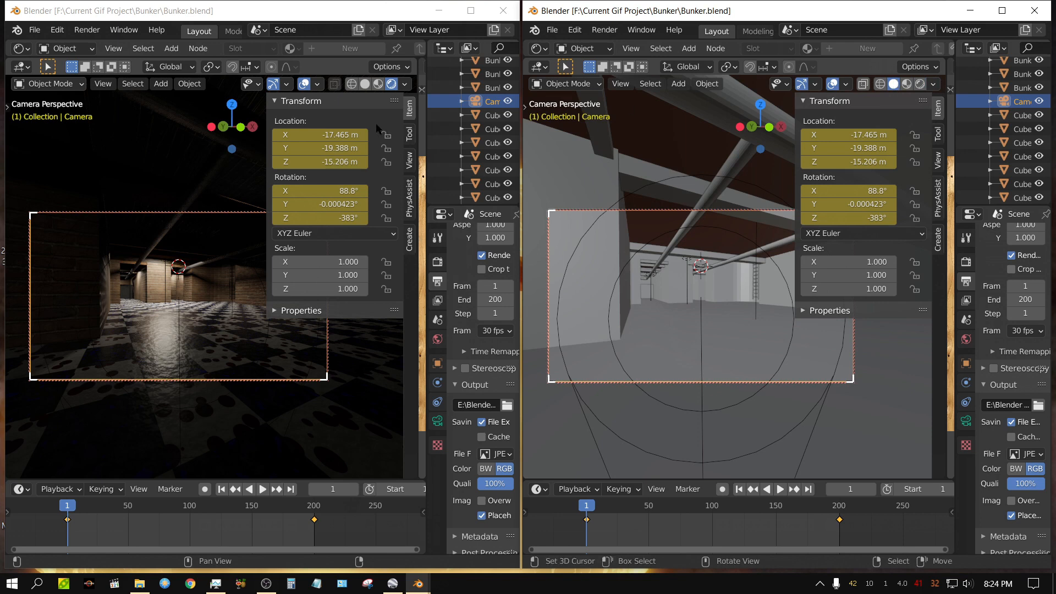
left_click(365, 84)
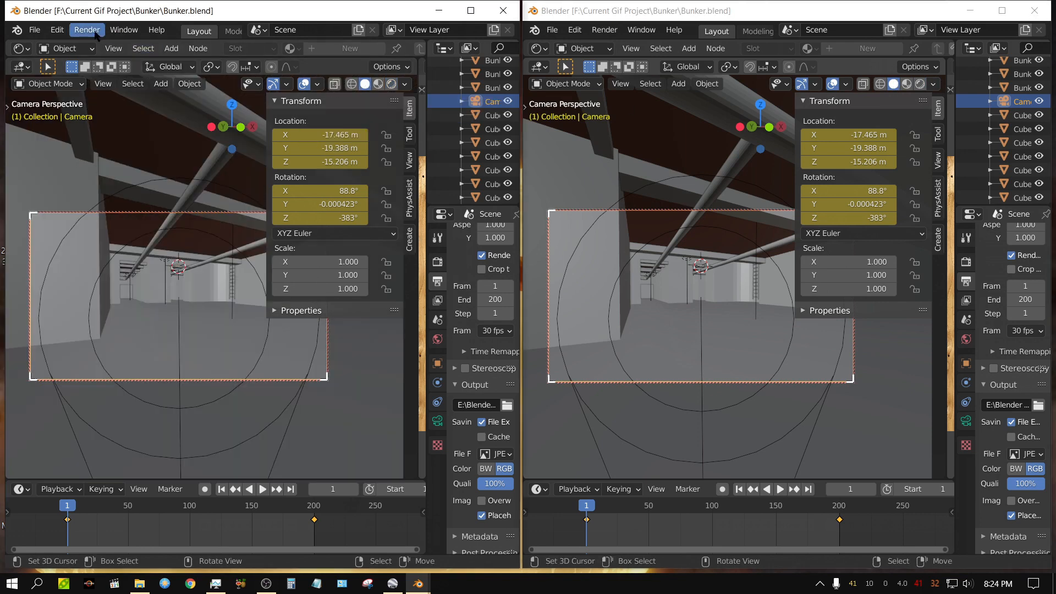
Choose Render Animation in the left Blender window, then in the right one.
left_click(86, 30)
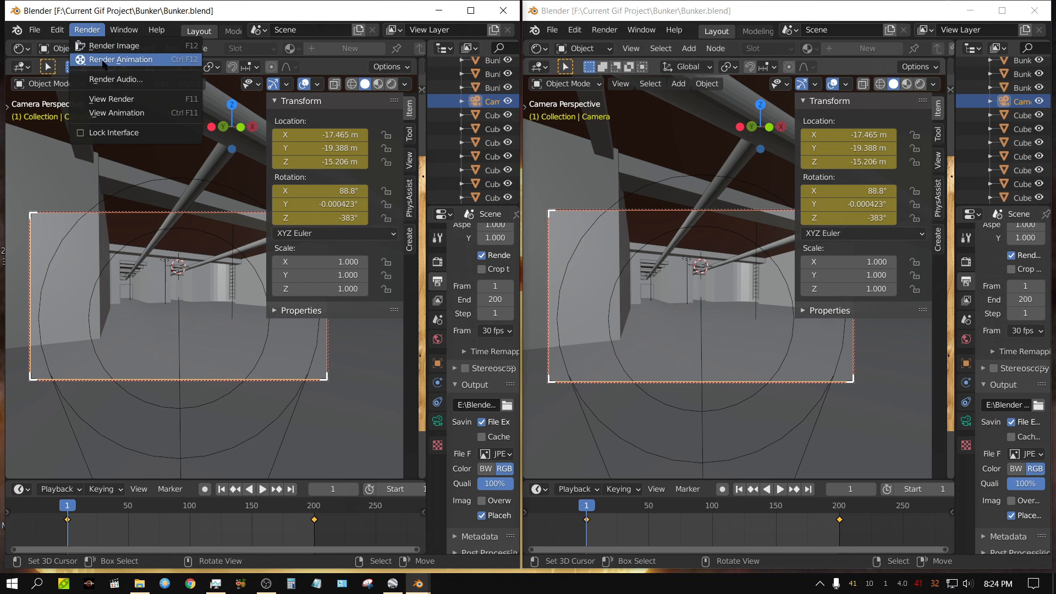
left_click(122, 60)
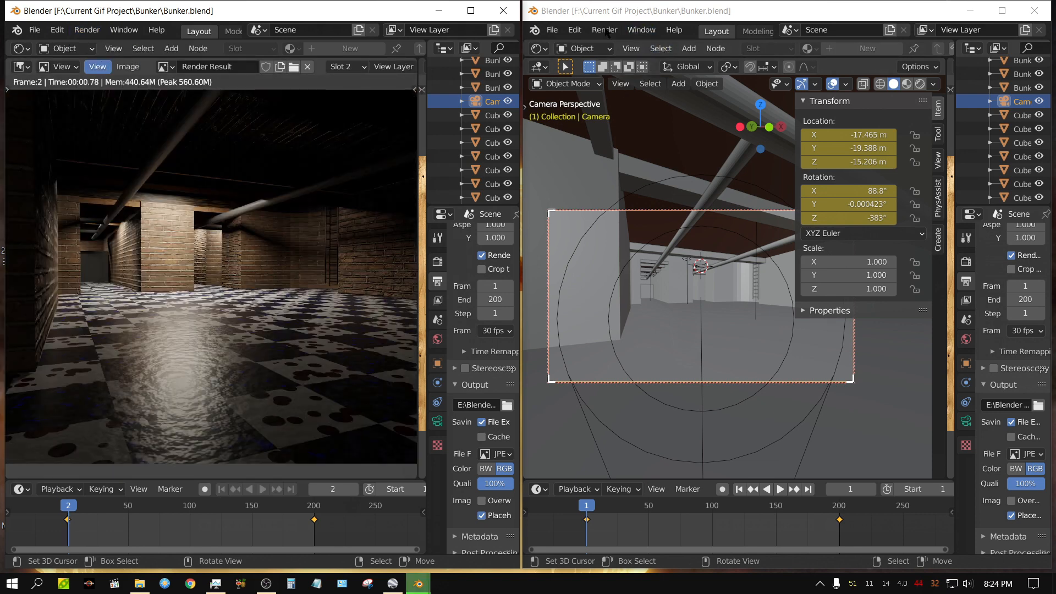
left_click(603, 29)
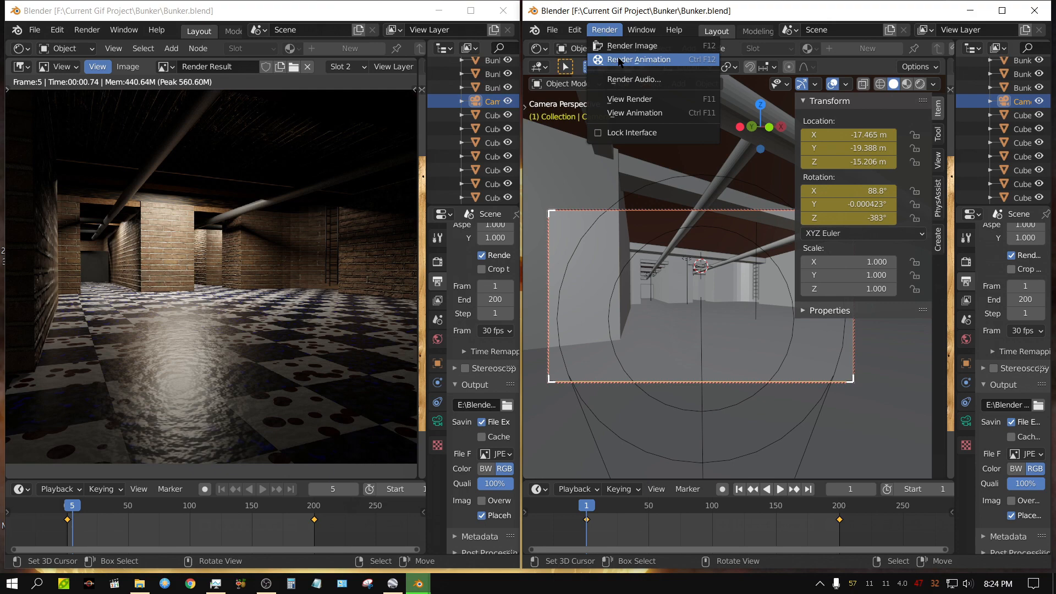
left_click(640, 59)
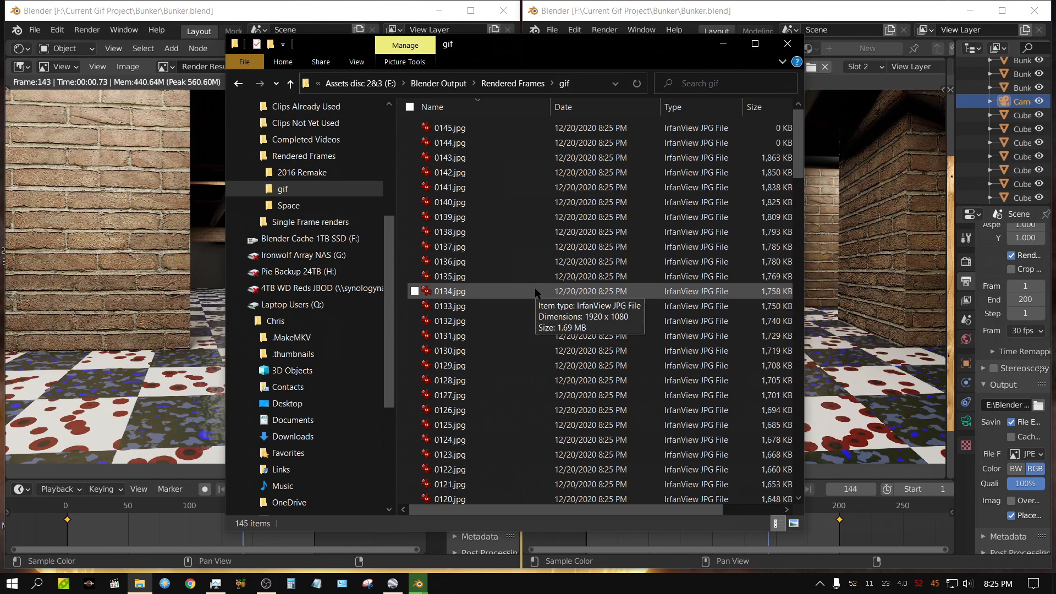
Sort the gif folder by name and open 0001.jpg maximized in IrfanView.
left_click(432, 106)
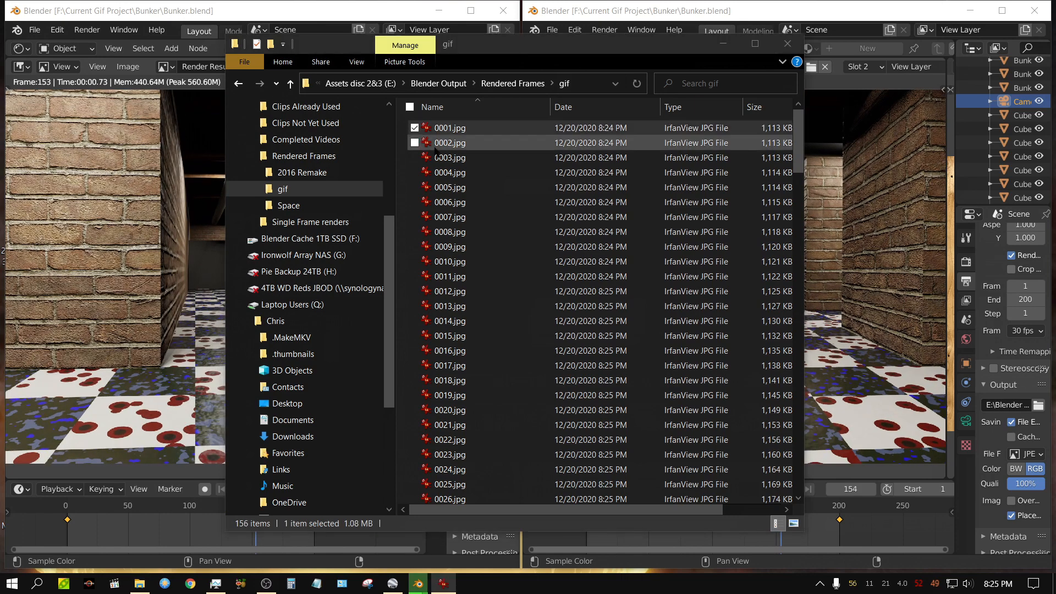
double_click(450, 128)
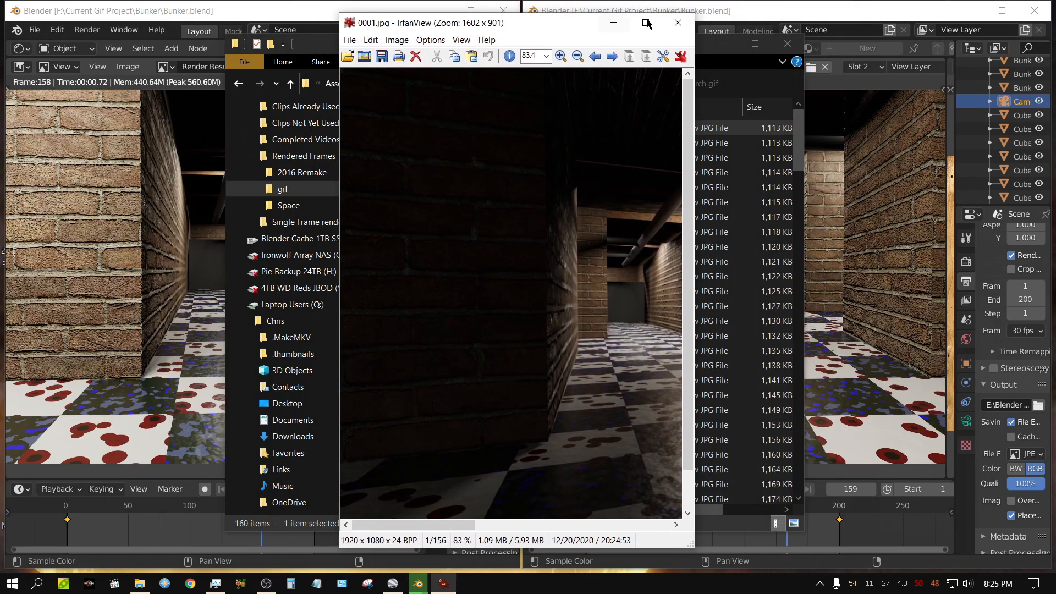
left_click(644, 22)
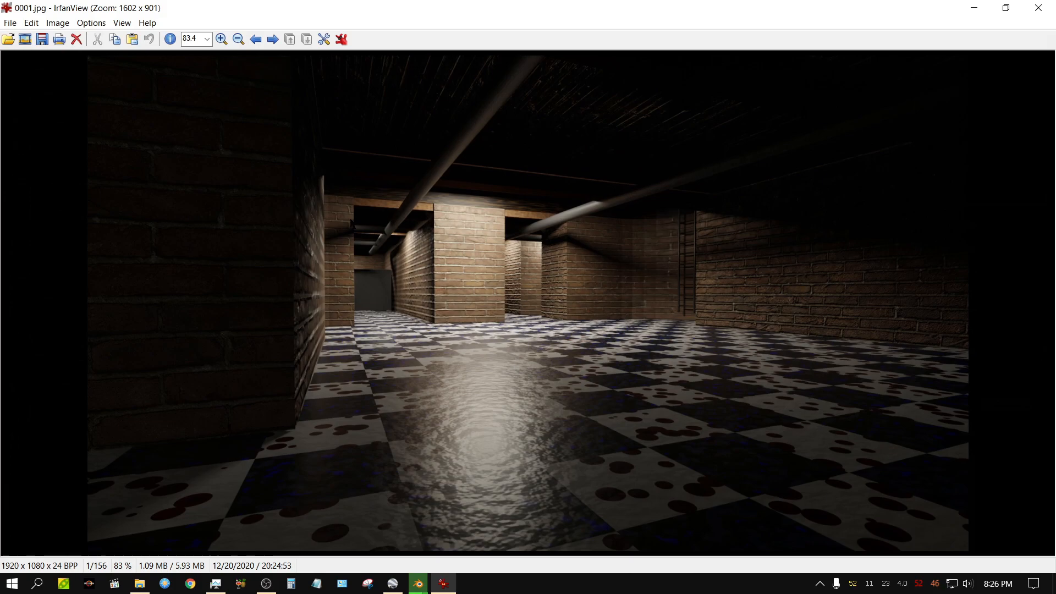